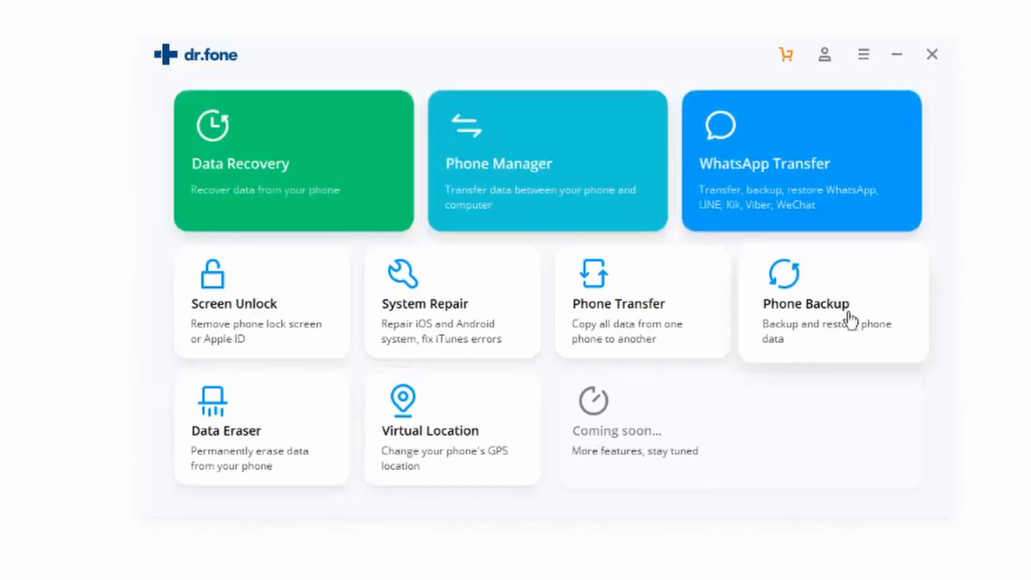
{"action": "mouse_move", "coordinate": [327, 461]}
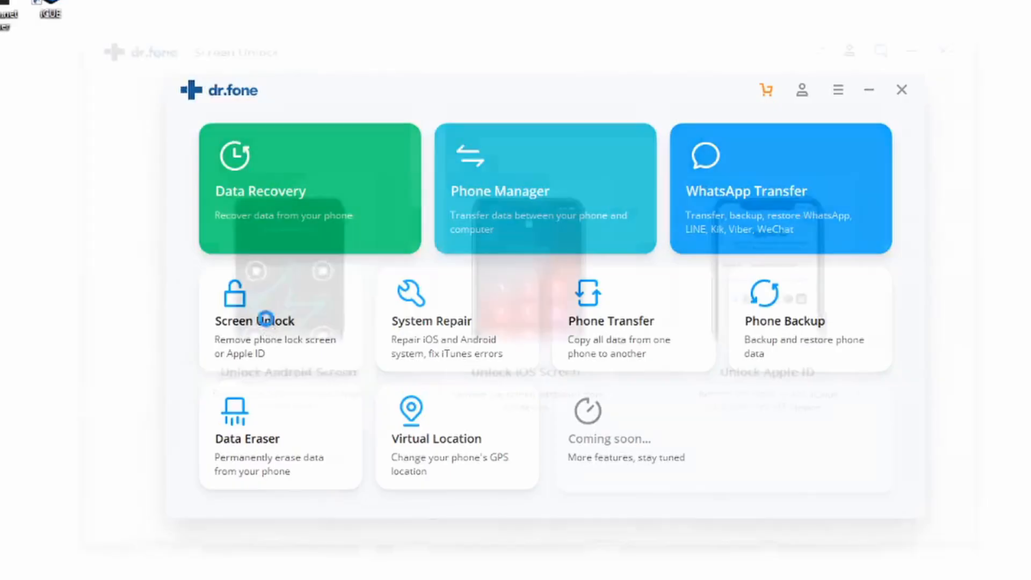
Enter Screen Unlock, showing the Android, iOS and Apple ID unlock choices
{"action": "left_click", "coordinate": [255, 320]}
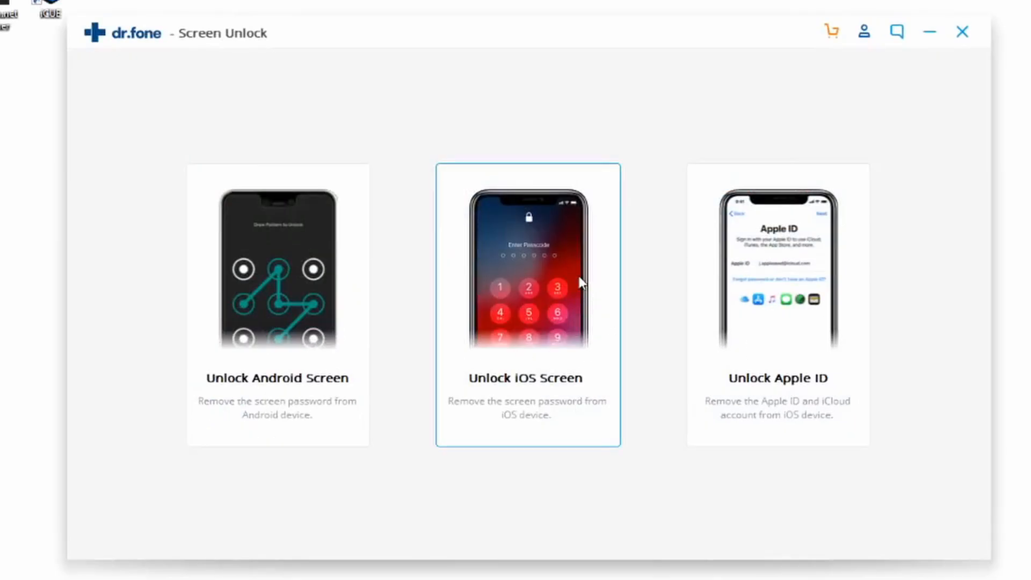
Choose Unlock iOS Screen and confirm iPad Pro 3 with system version 13.6.1
{"action": "left_click", "coordinate": [528, 304]}
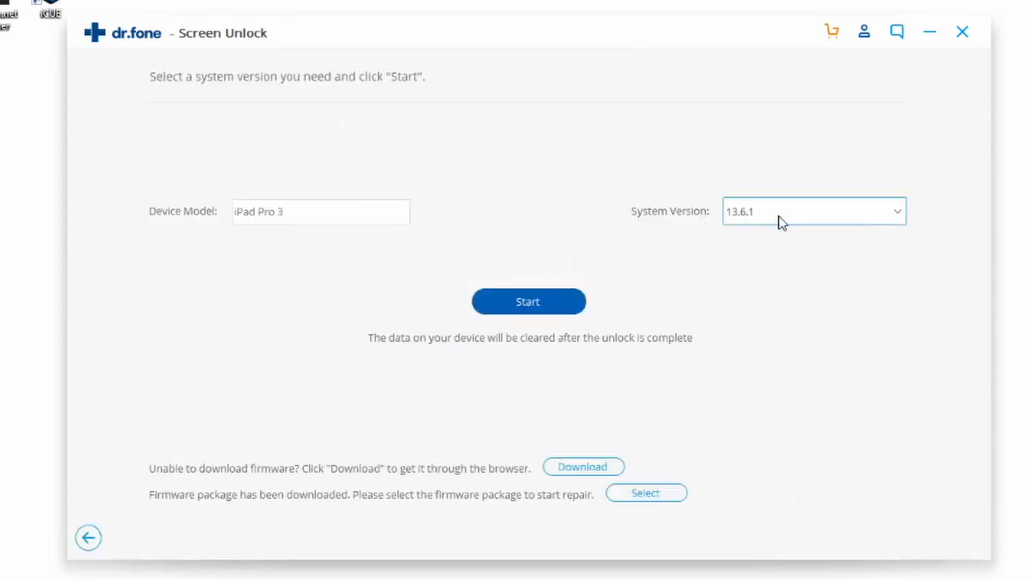
{"action": "left_click", "coordinate": [813, 212]}
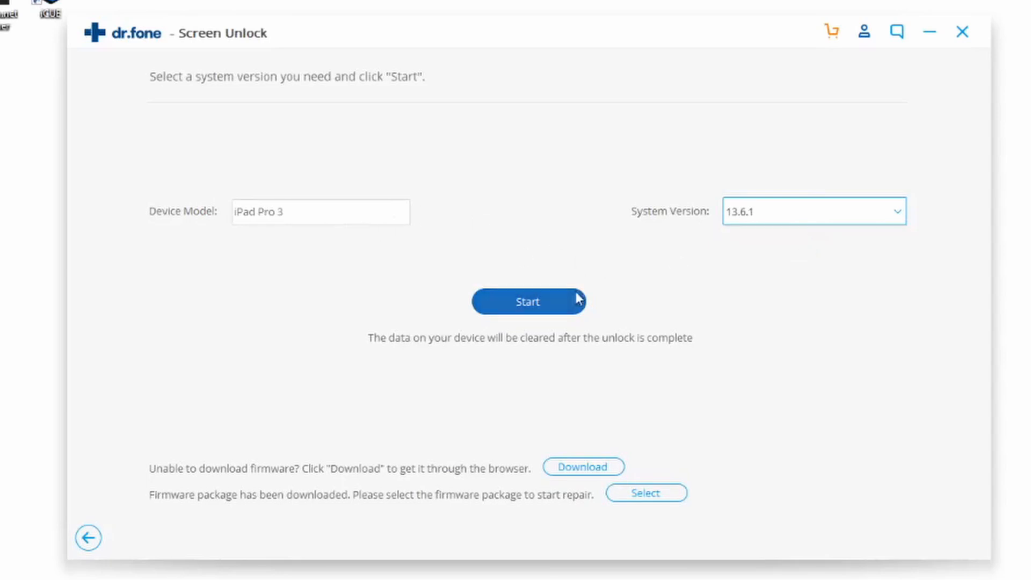
{"action": "left_click", "coordinate": [526, 301]}
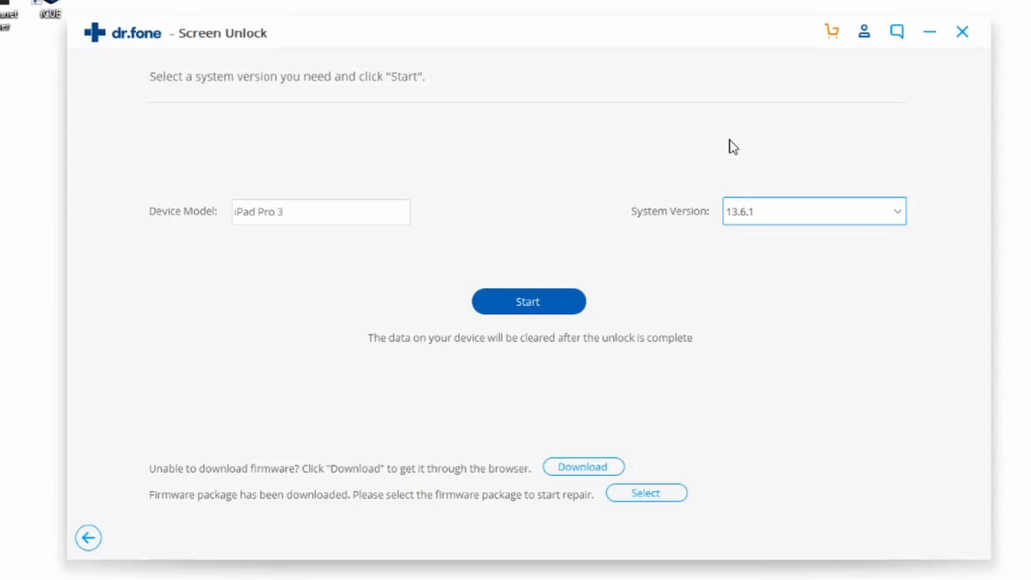
{"action": "mouse_move", "coordinate": [774, 100]}
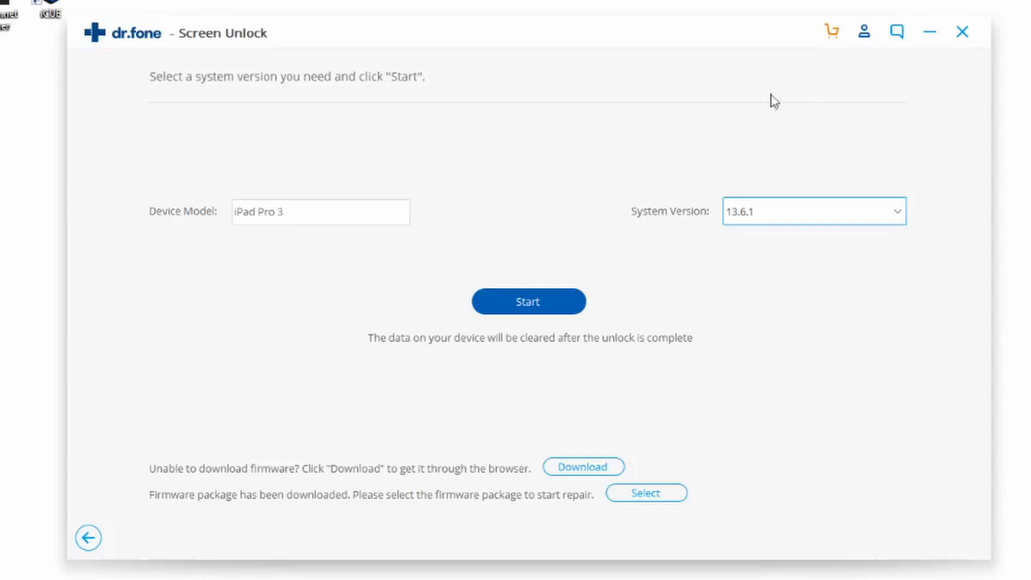